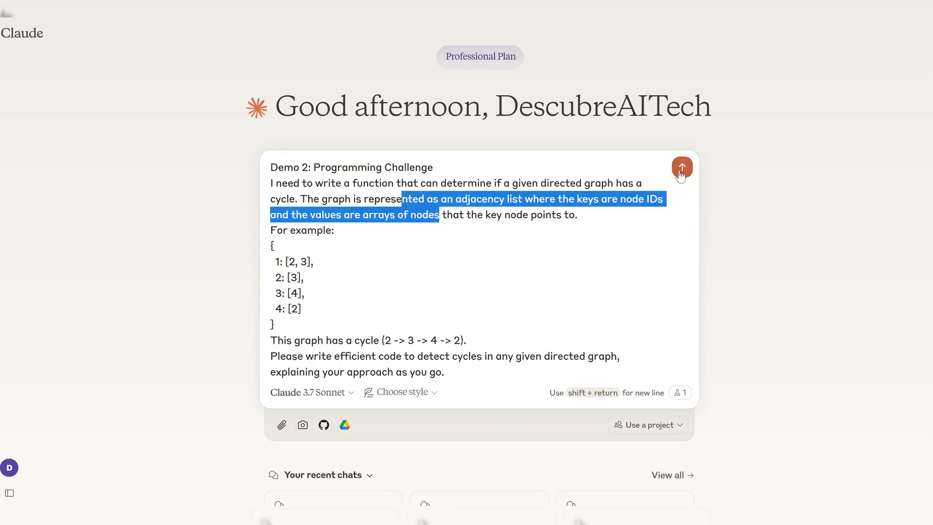
Submit the directed-graph cycle-detection programming challenge to Claude.
{"action": "left_click", "coordinate": [681, 167]}
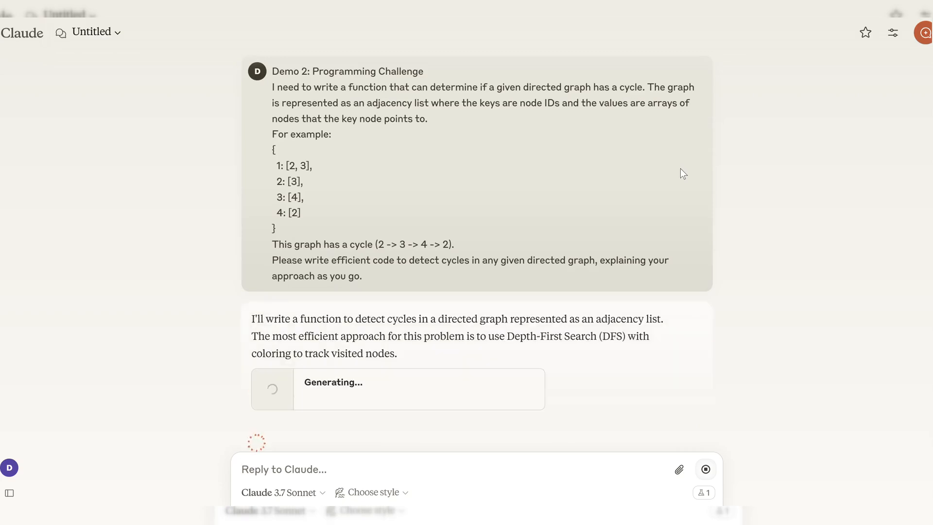
View the 'Cycle Detection in Directed Graph' artifact with the hasCycle and dfsDetectCycle functions.
{"action": "left_click", "coordinate": [397, 388]}
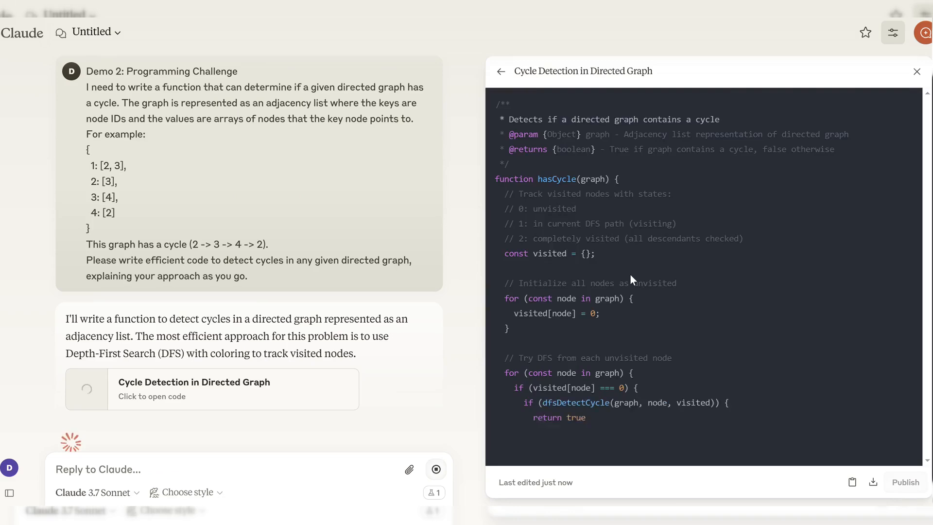
{"action": "scroll", "scroll_direction": "down", "scroll_amount": 3}
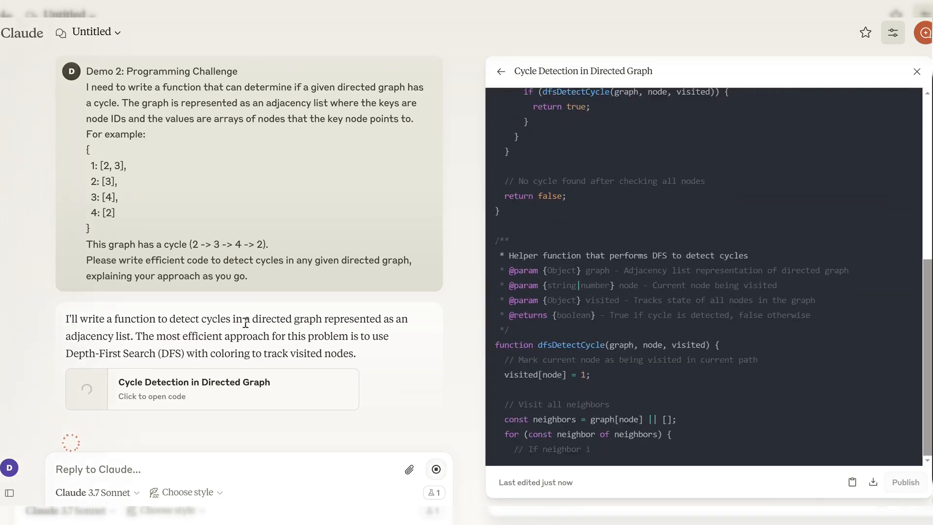